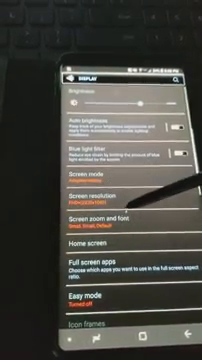
{"action": "scroll", "scroll_direction": "down", "scroll_amount": 3}
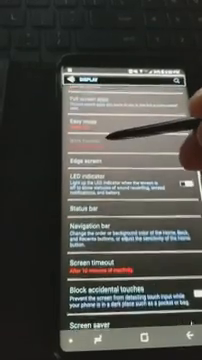